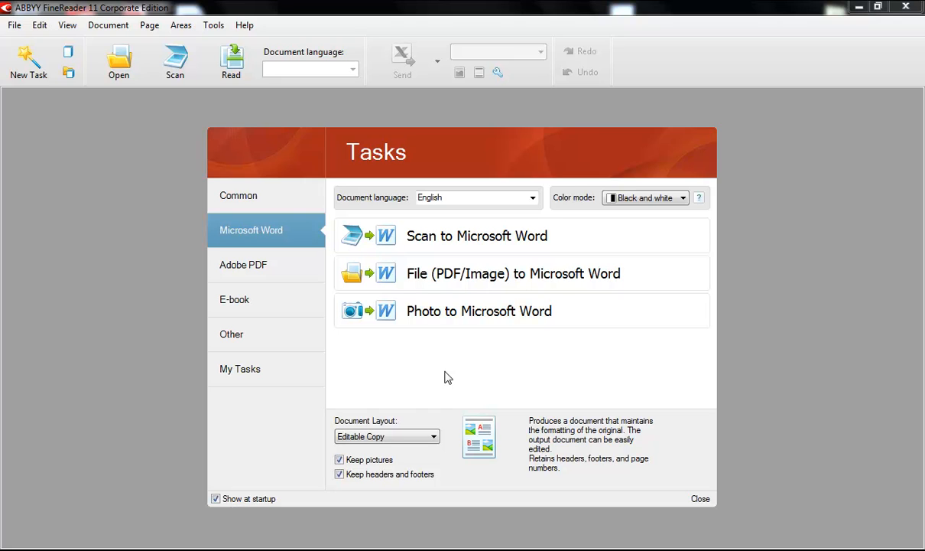
pyautogui.moveTo(375, 279)
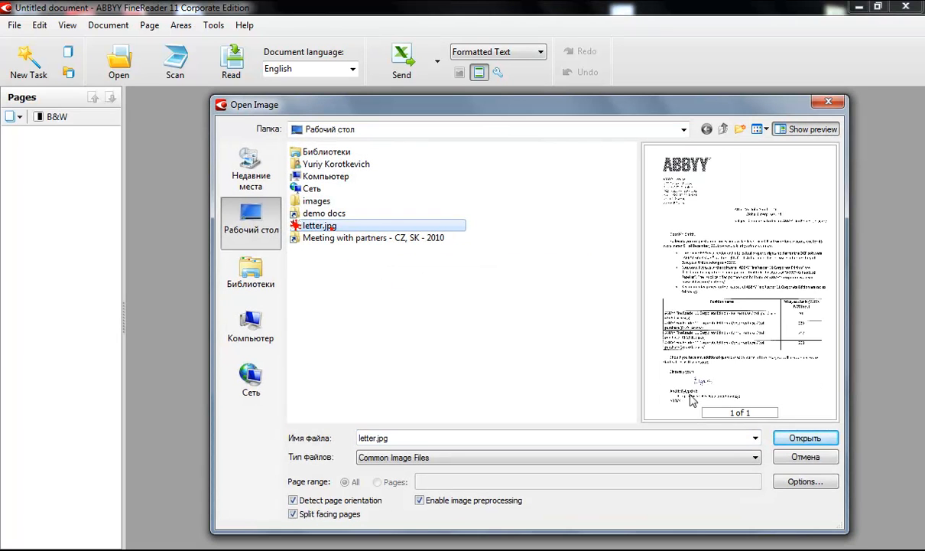
# Load letter.jpg so FineReader converts the scanned letter into a Word document
pyautogui.click(804, 437)
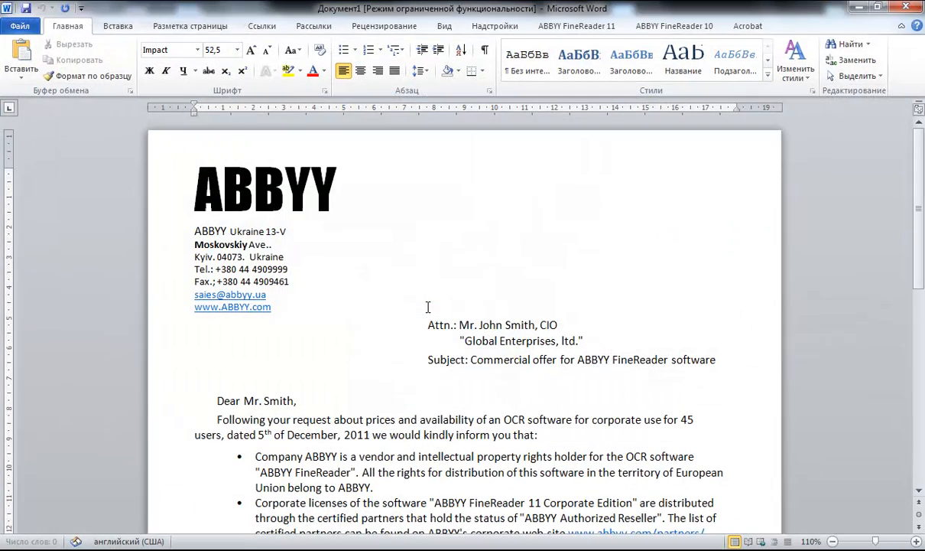
pyautogui.scroll(-3)
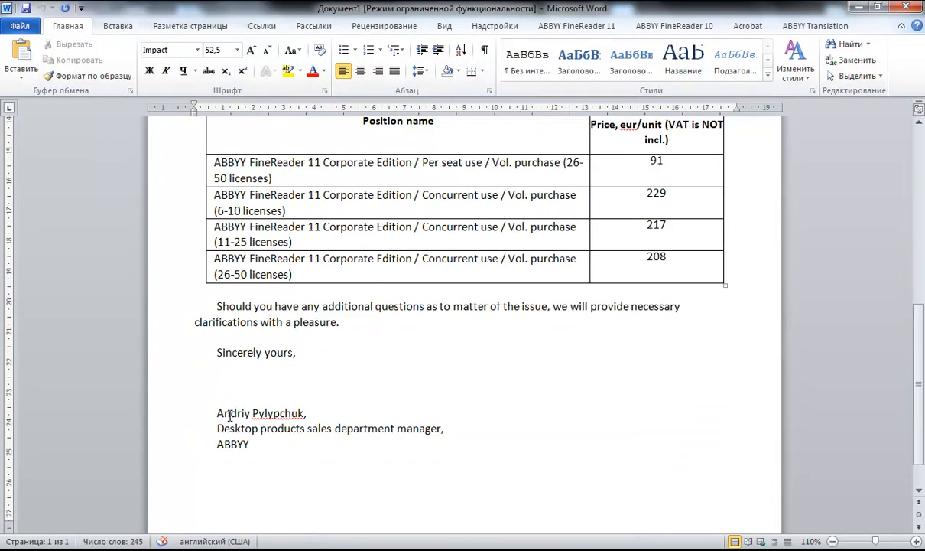
pyautogui.doubleClick(276, 413)
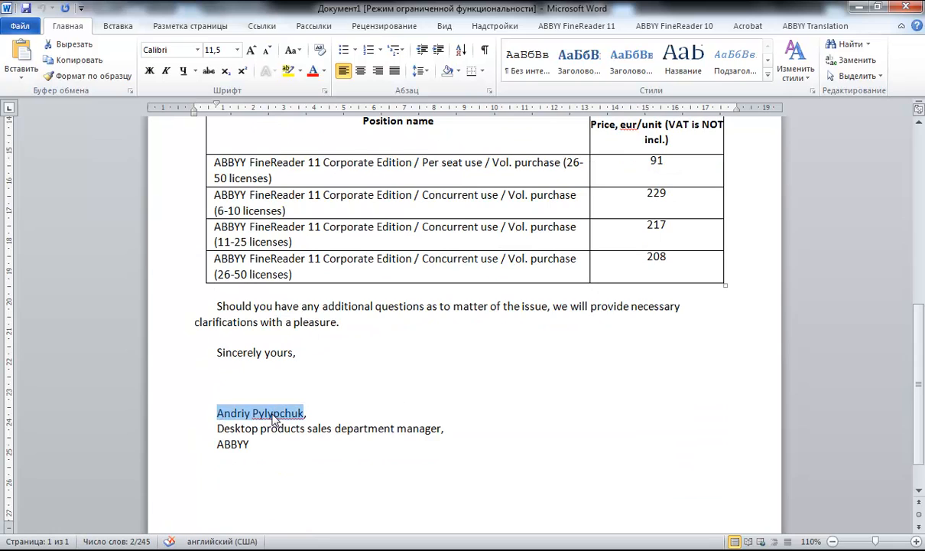
pyautogui.scroll(3)
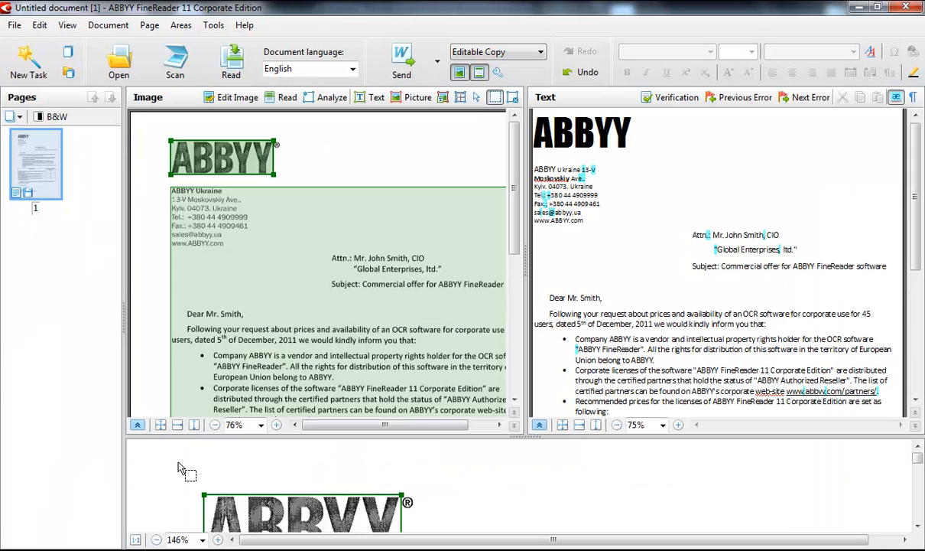
pyautogui.moveTo(232, 284)
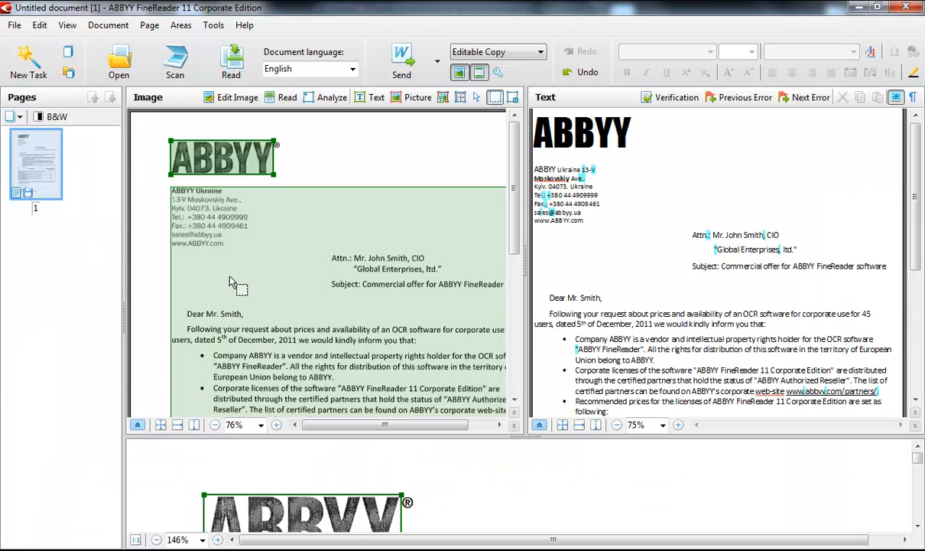
# Add letter.jpg to the FineReader document as a second, unrecognised page
pyautogui.click(119, 61)
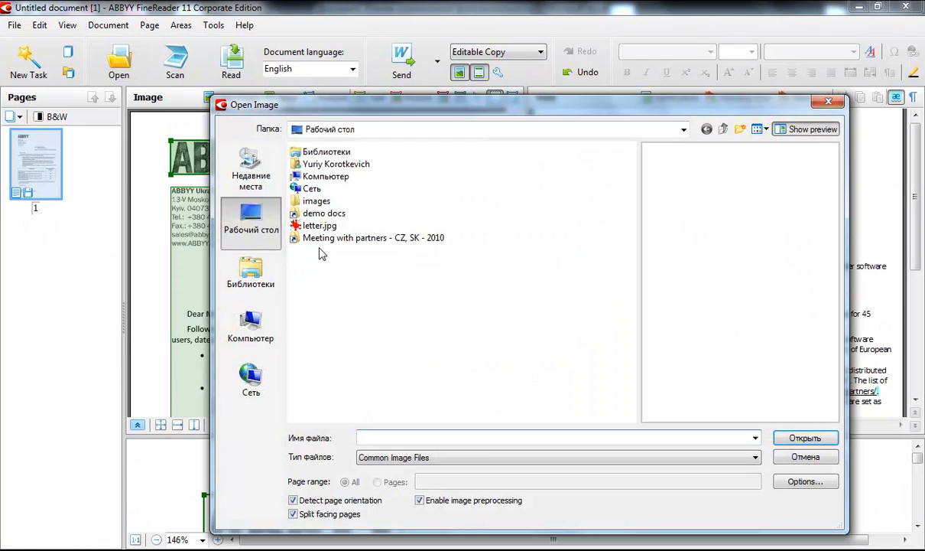
pyautogui.click(320, 227)
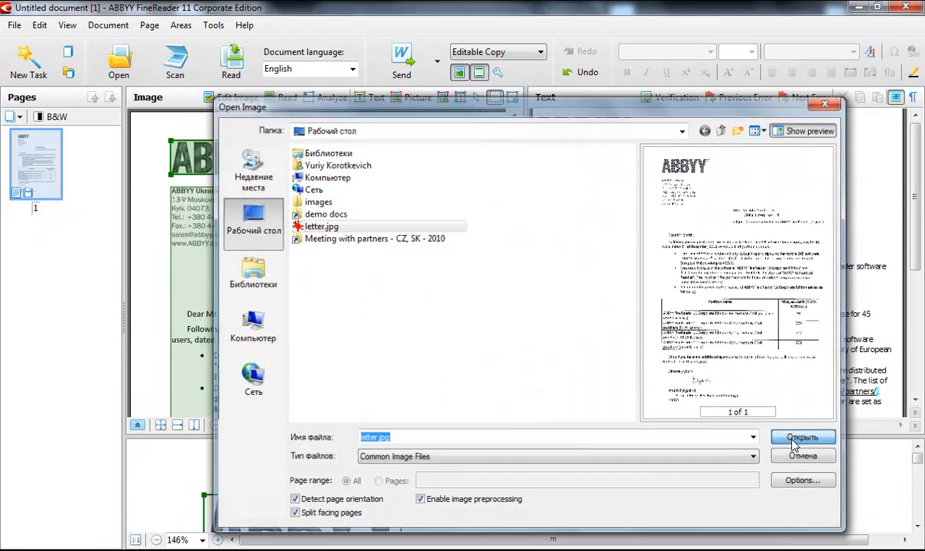
pyautogui.click(801, 437)
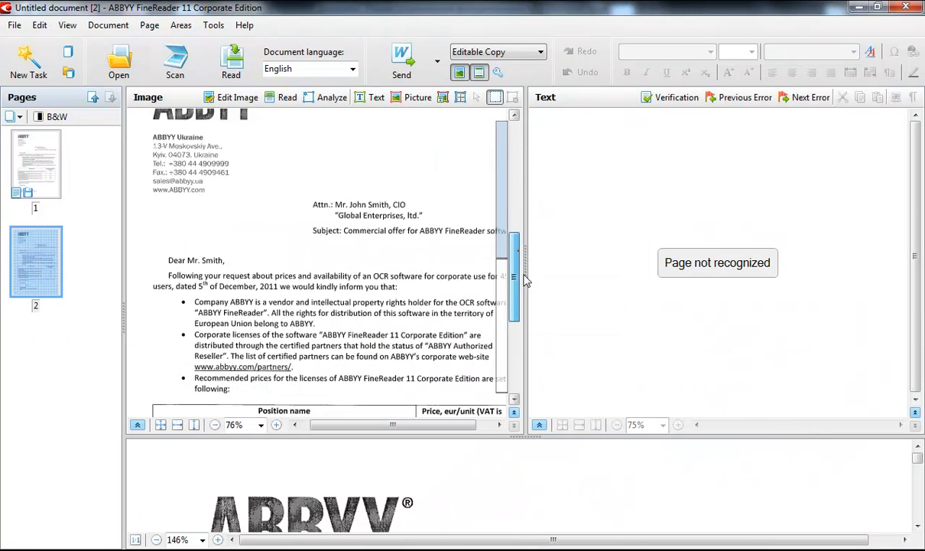
# Send page 2 with the price table to Microsoft Excel from the Pages pane
pyautogui.scroll(-3)
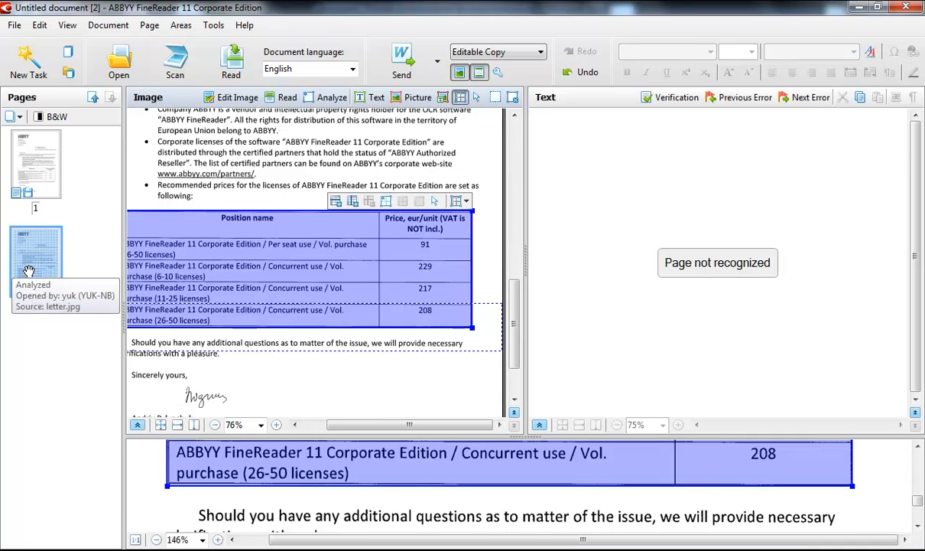
pyautogui.rightClick(35, 260)
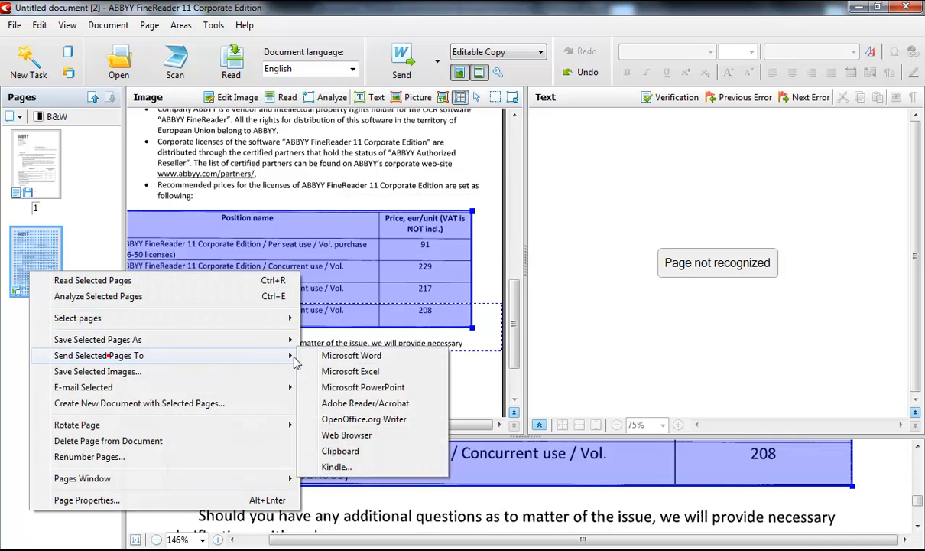
pyautogui.click(92, 280)
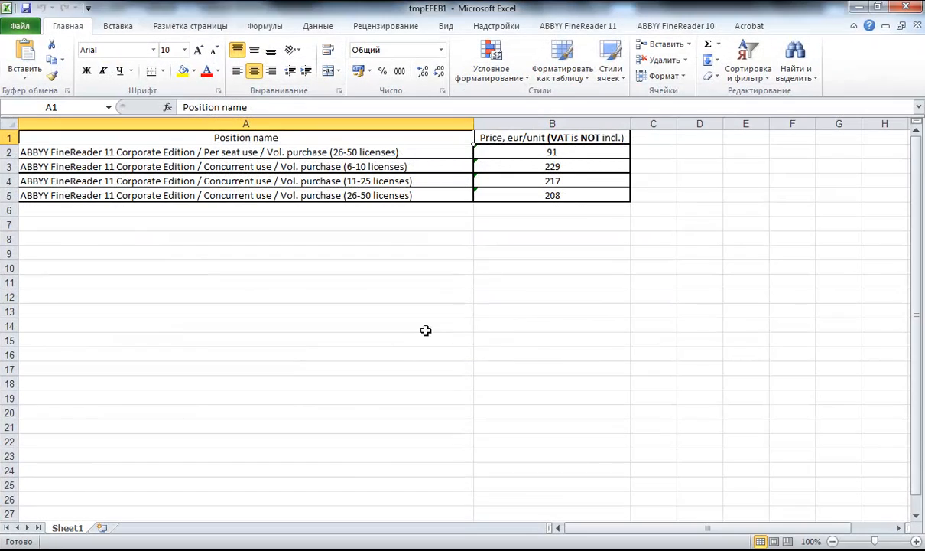
# Enter =B2*120% in C2 and fill it down to C5 for VAT-inclusive prices
pyautogui.click(653, 152)
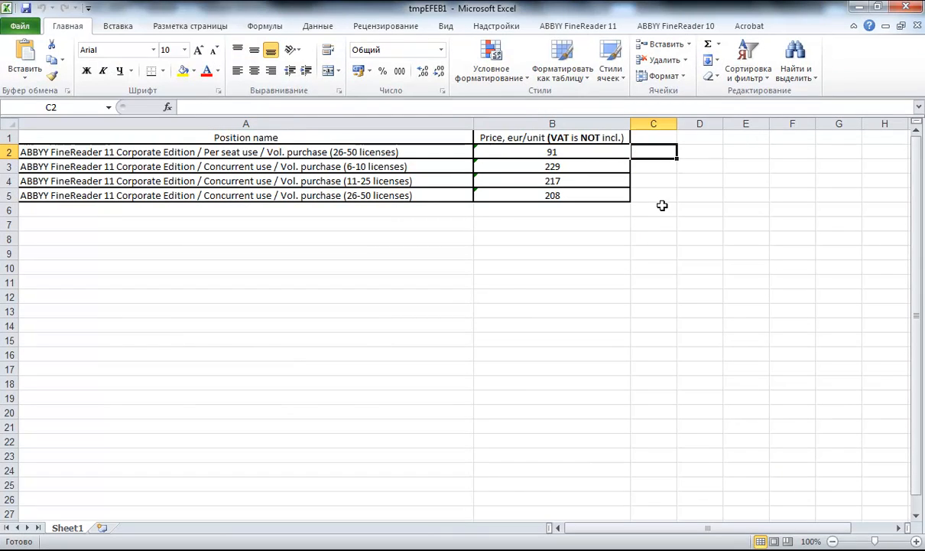
pyautogui.write('=B2')
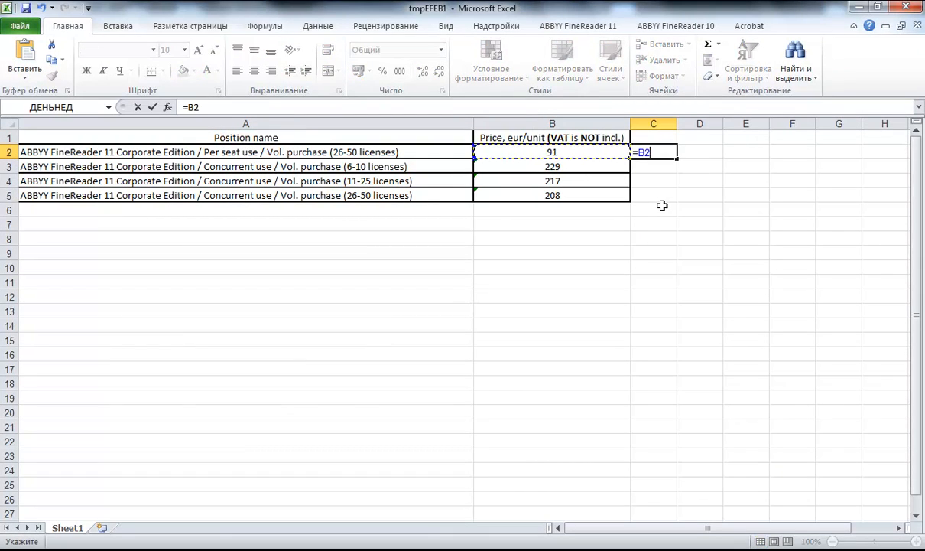
pyautogui.write('*12')
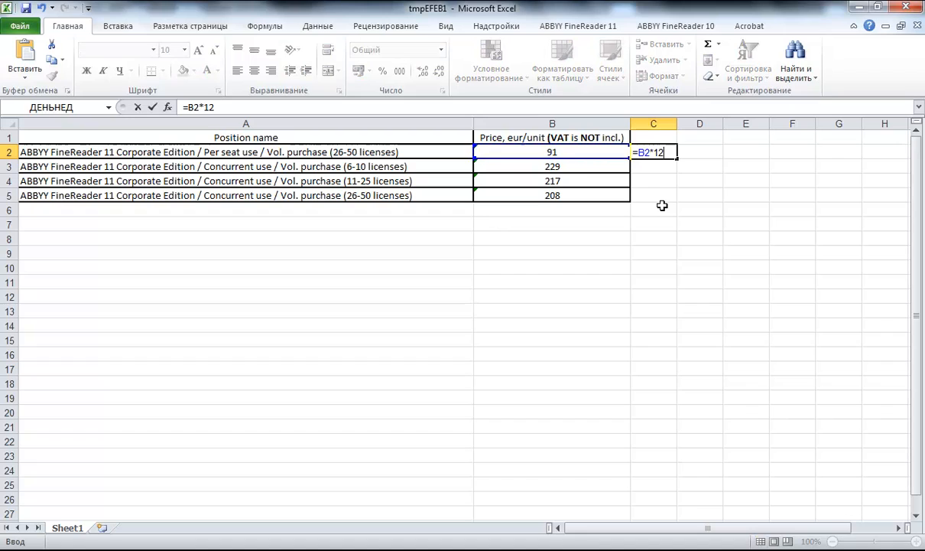
pyautogui.press('Return')
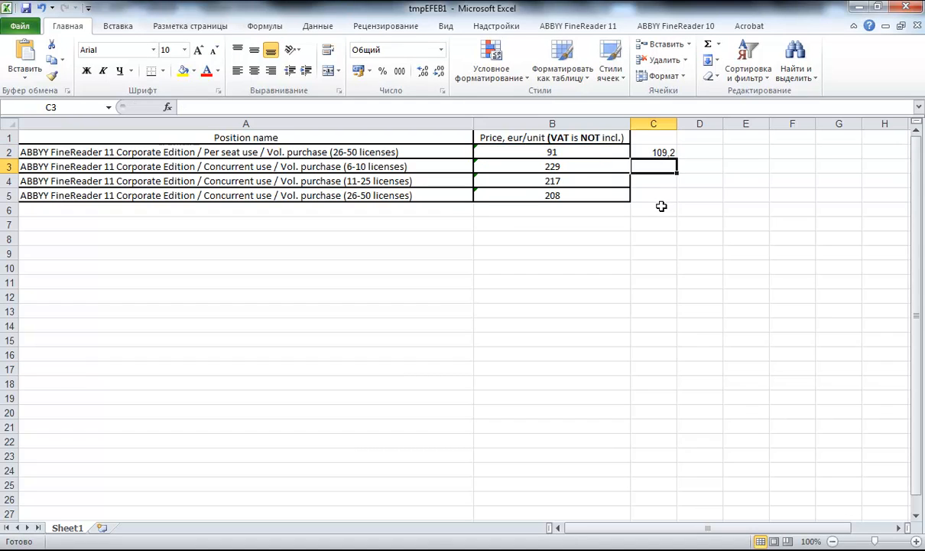
pyautogui.click(653, 152)
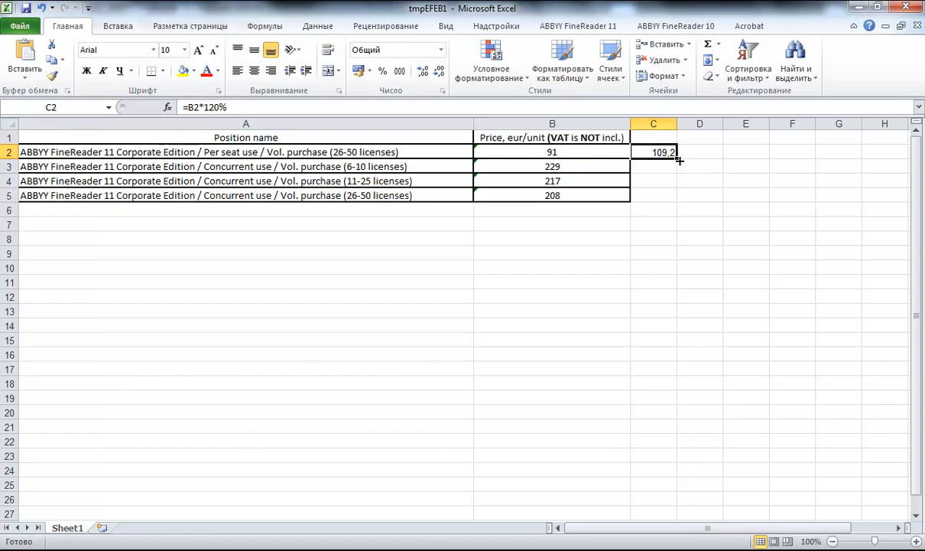
pyautogui.moveTo(679, 157); pyautogui.dragTo(679, 196)
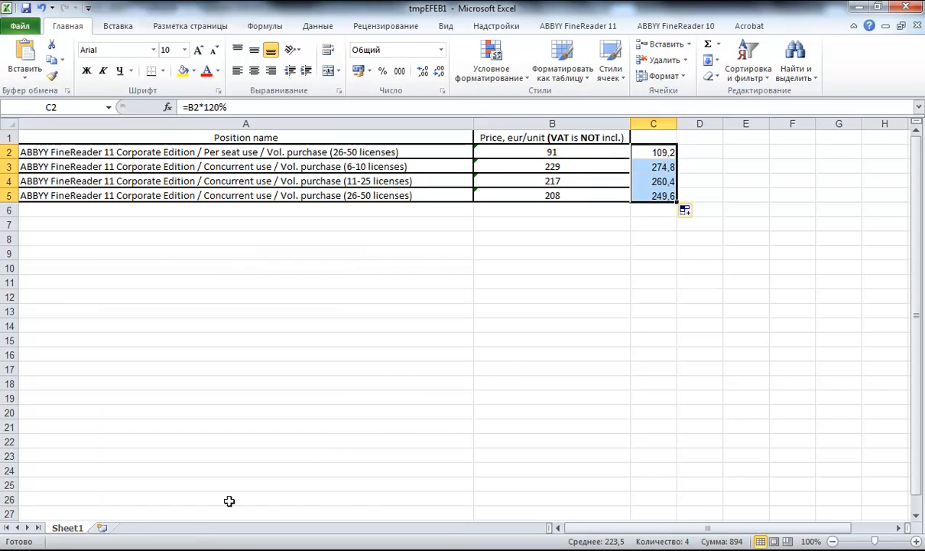